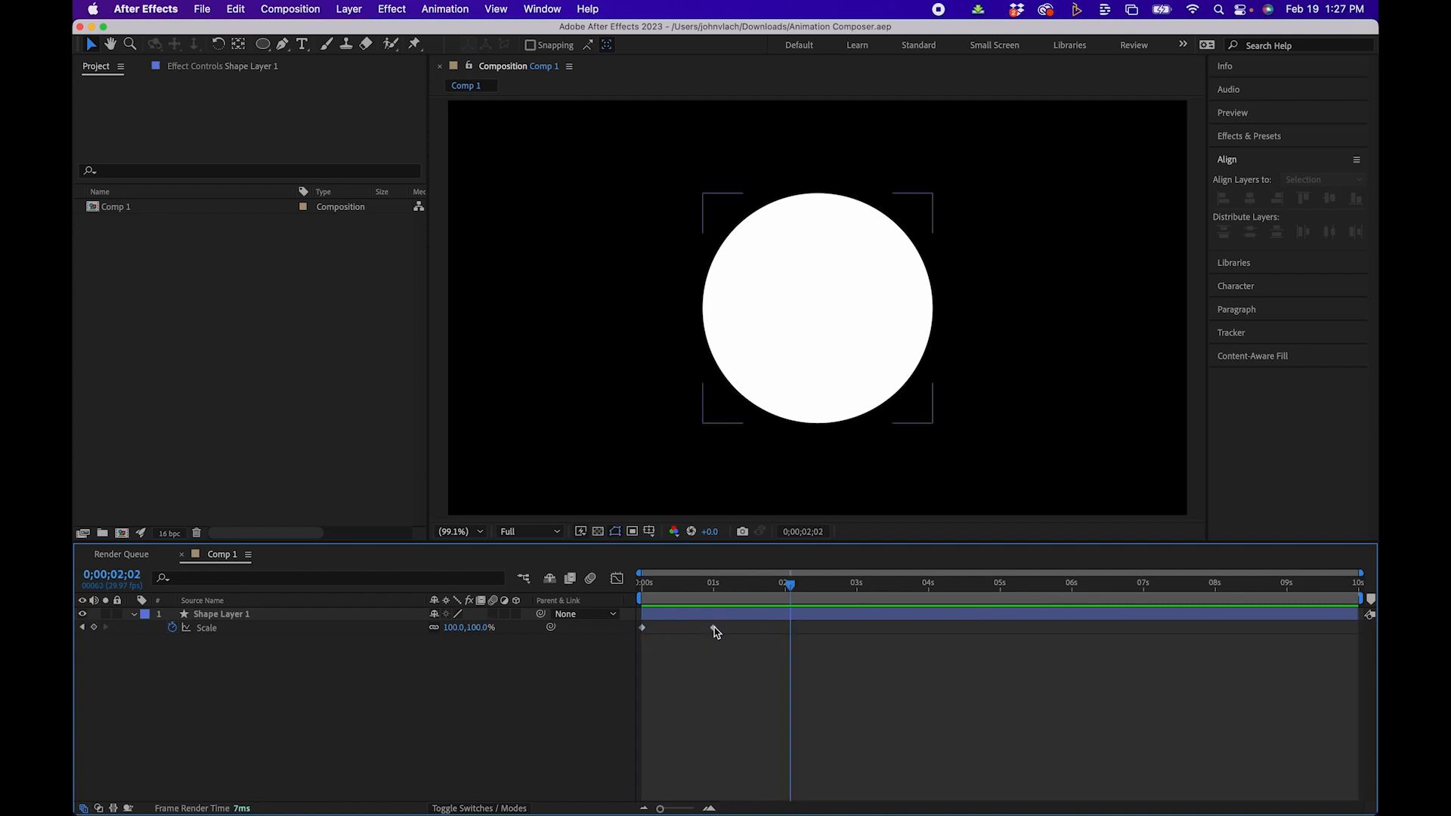
Step: Bring up Animation Composer 3's Keyframe Wingman panel from the Window menu
right_click(641, 628)
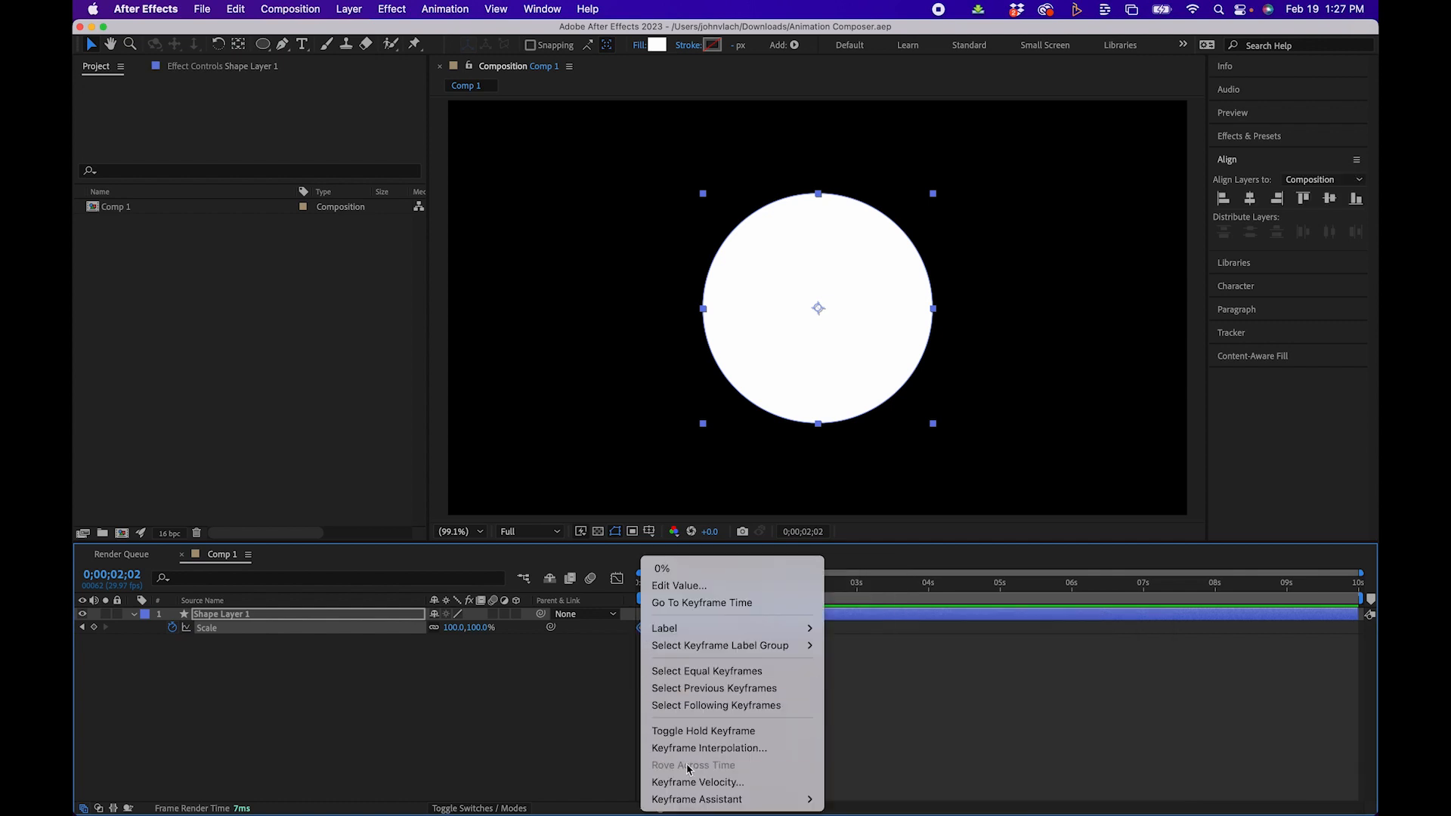
mouse_move(430, 712)
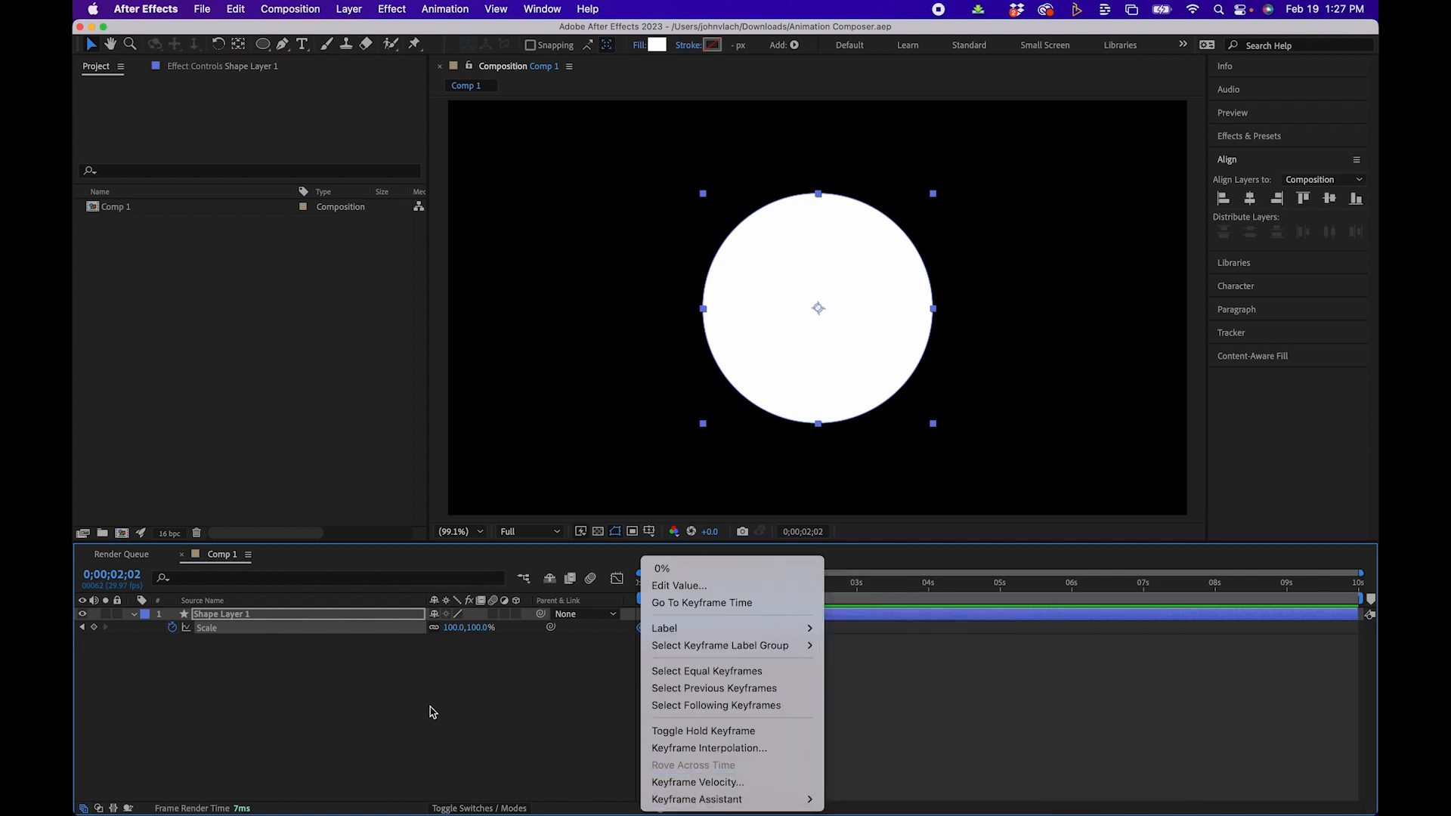
click(445, 9)
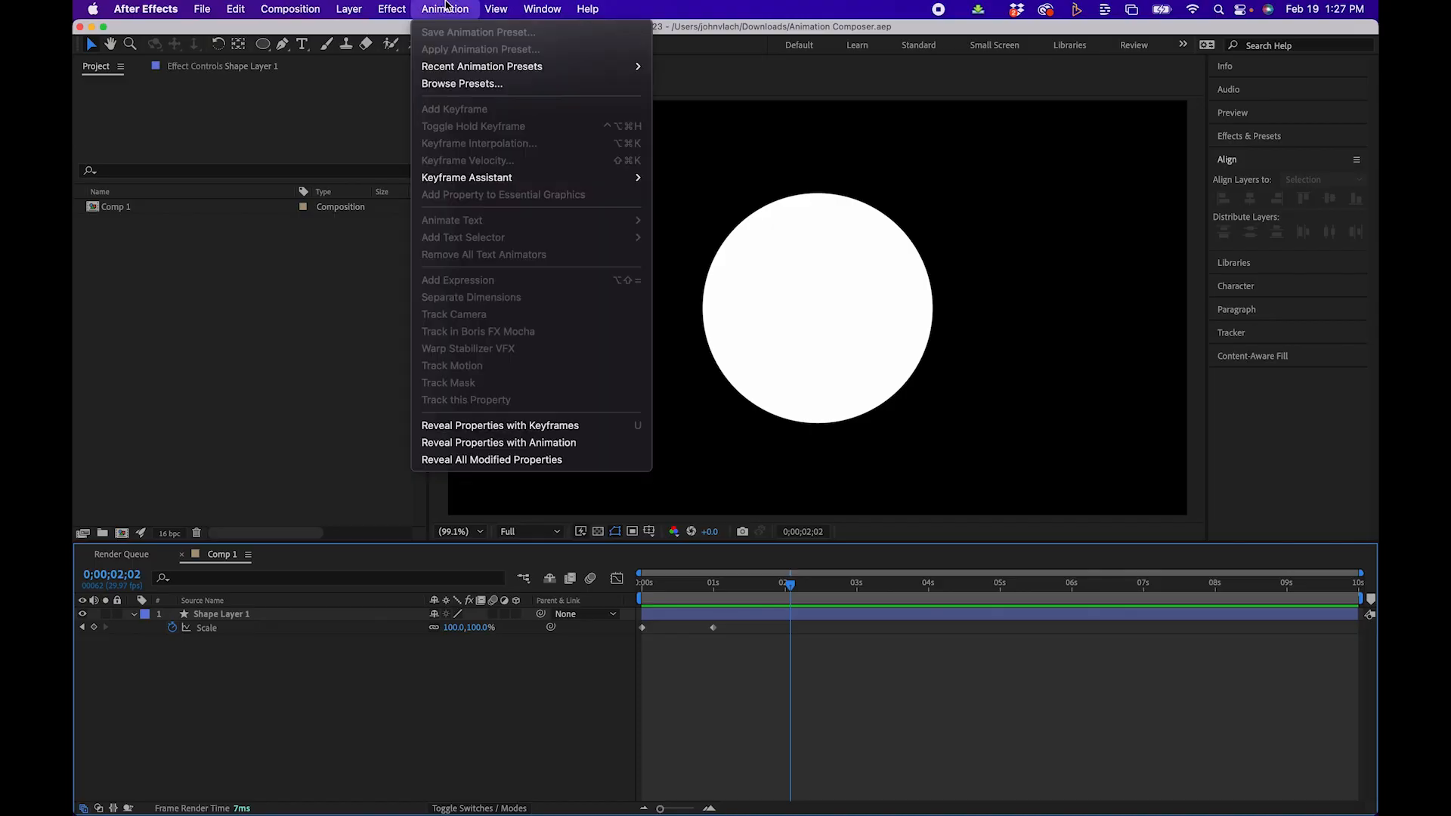
click(543, 9)
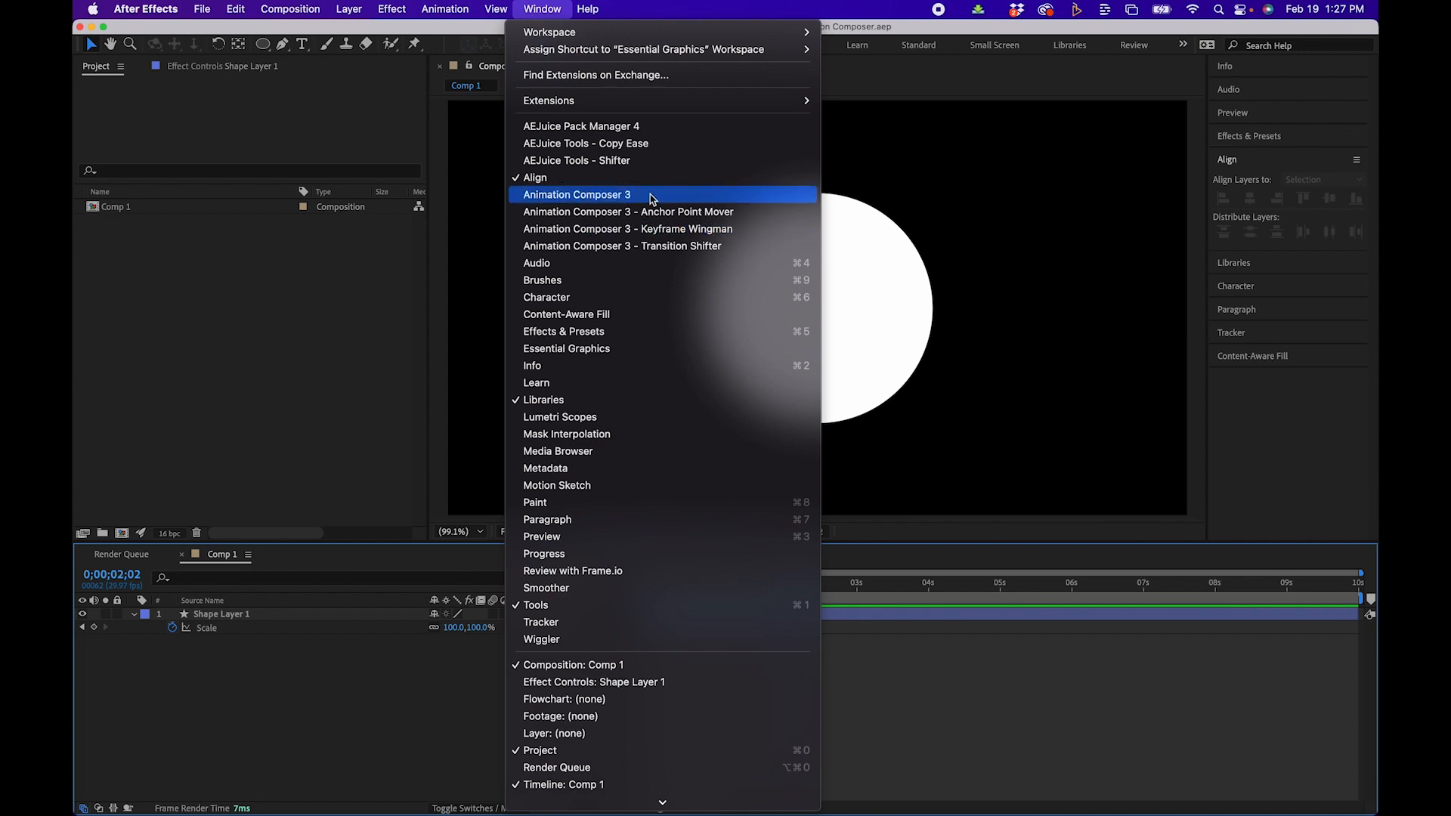
mouse_move(648, 228)
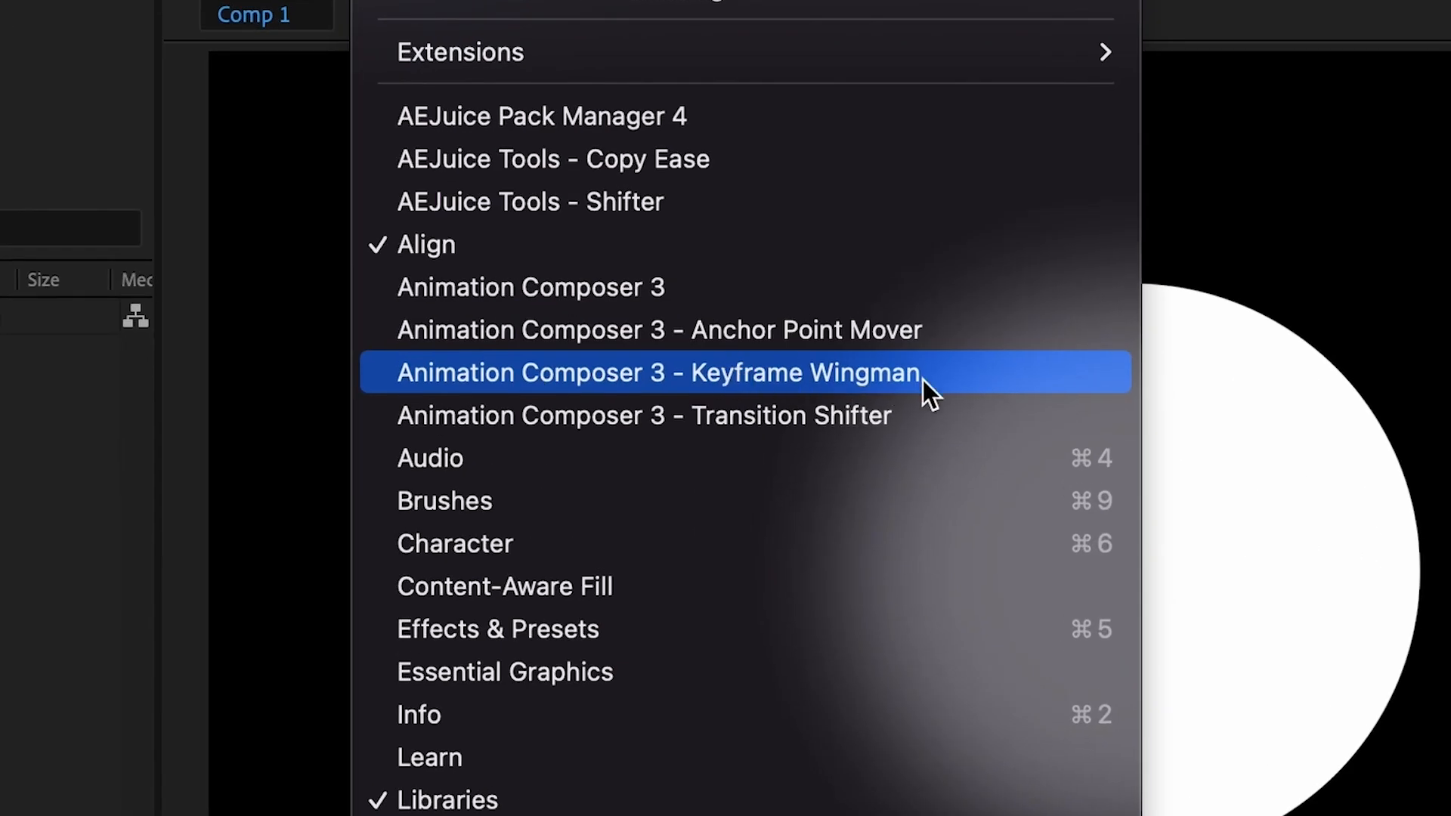
click(655, 373)
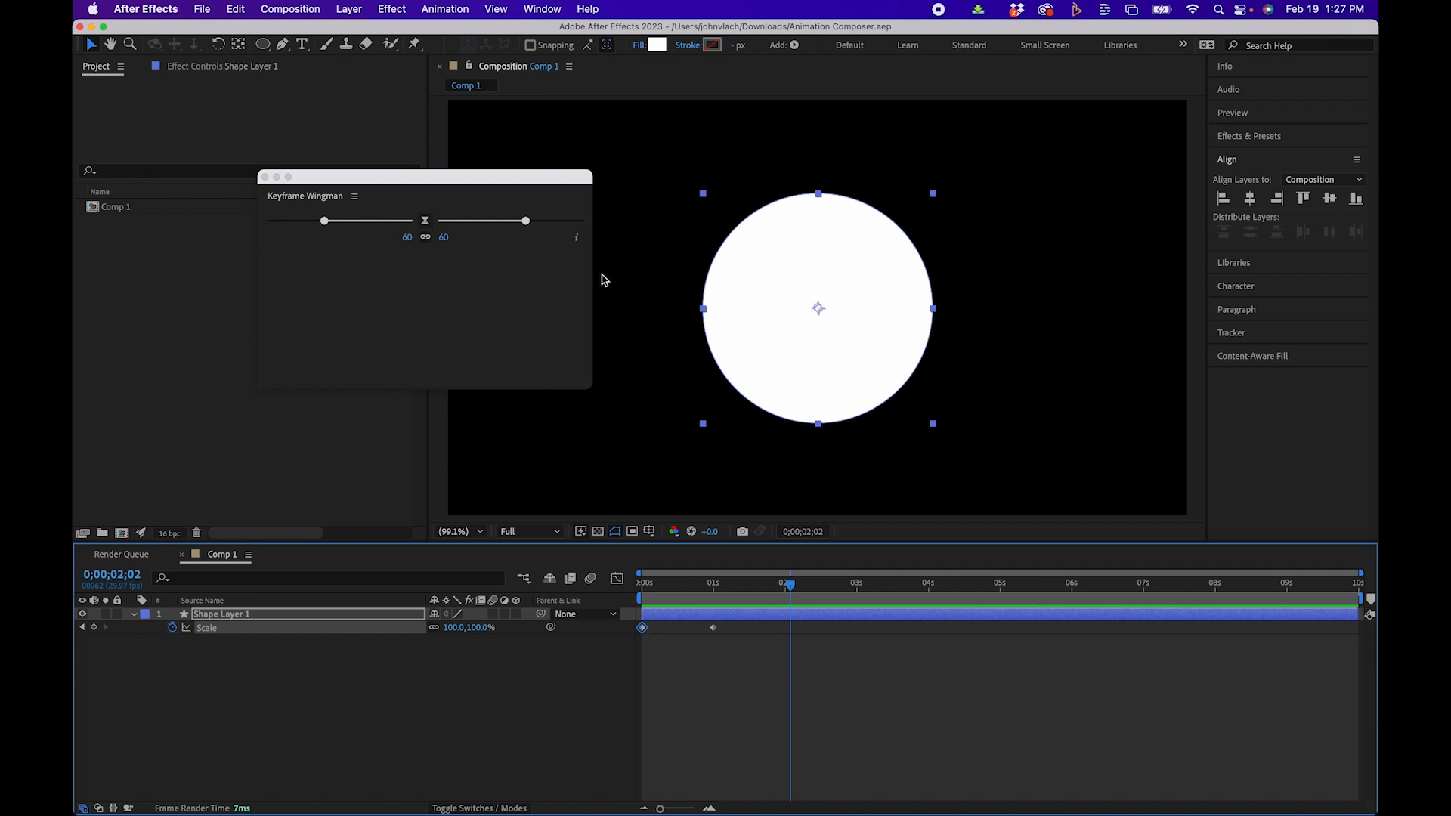
Step: Select the starting Scale keyframe and display its curve in the graph editor
drag(527, 221, 470, 220)
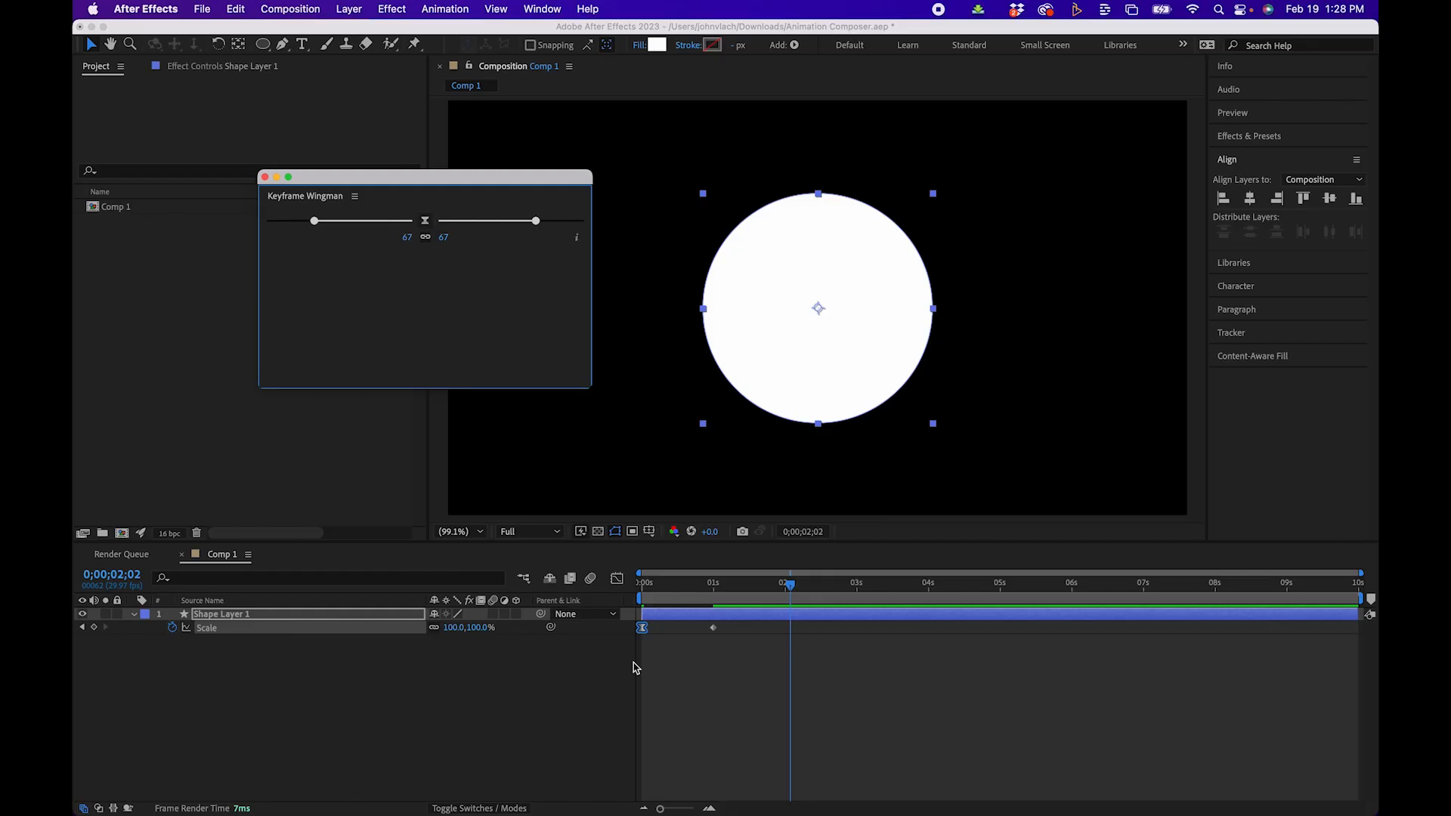
click(616, 579)
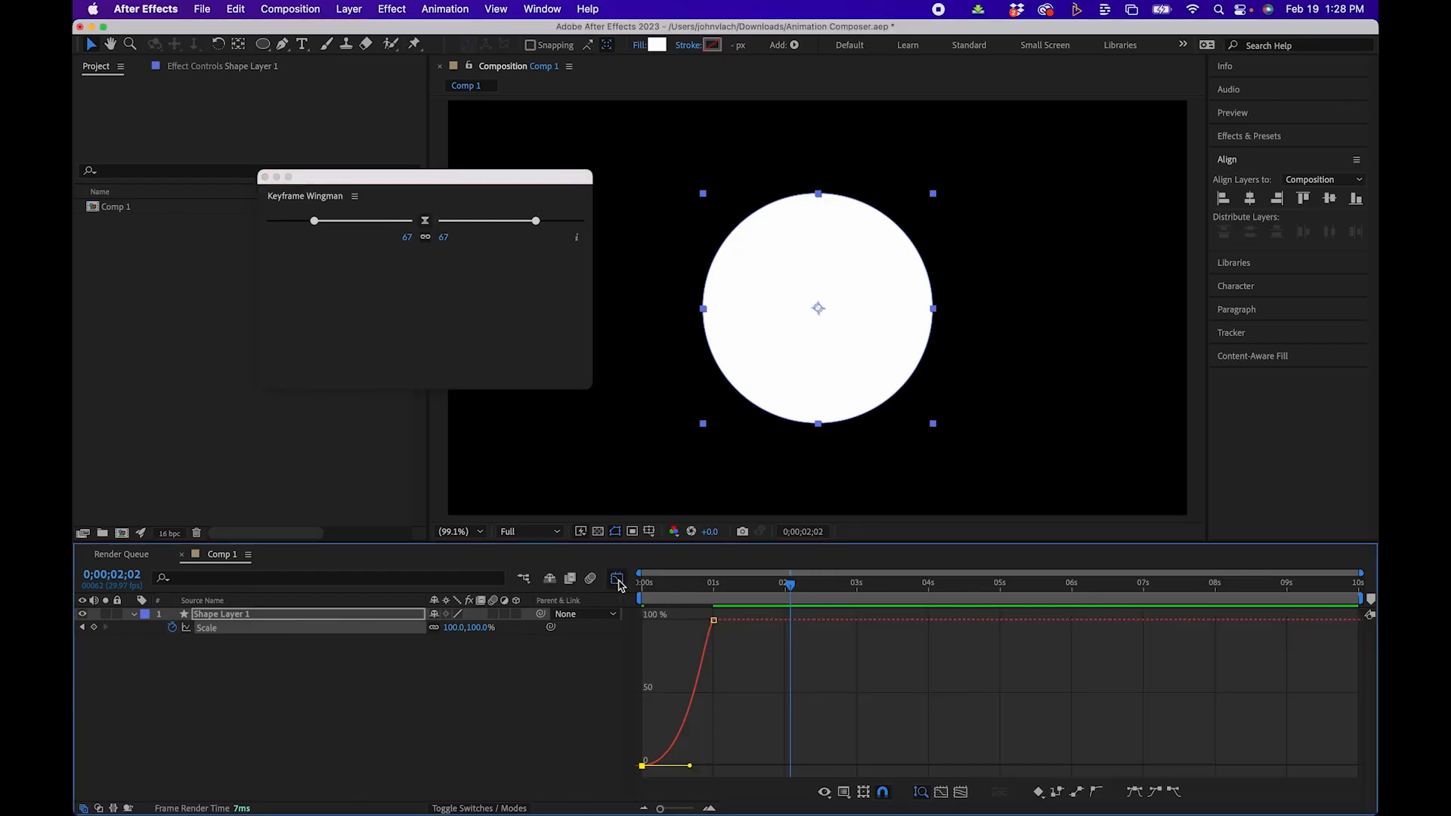
Step: Try ease influences around 80 and 22, then set both sides to 100%
drag(535, 221, 555, 220)
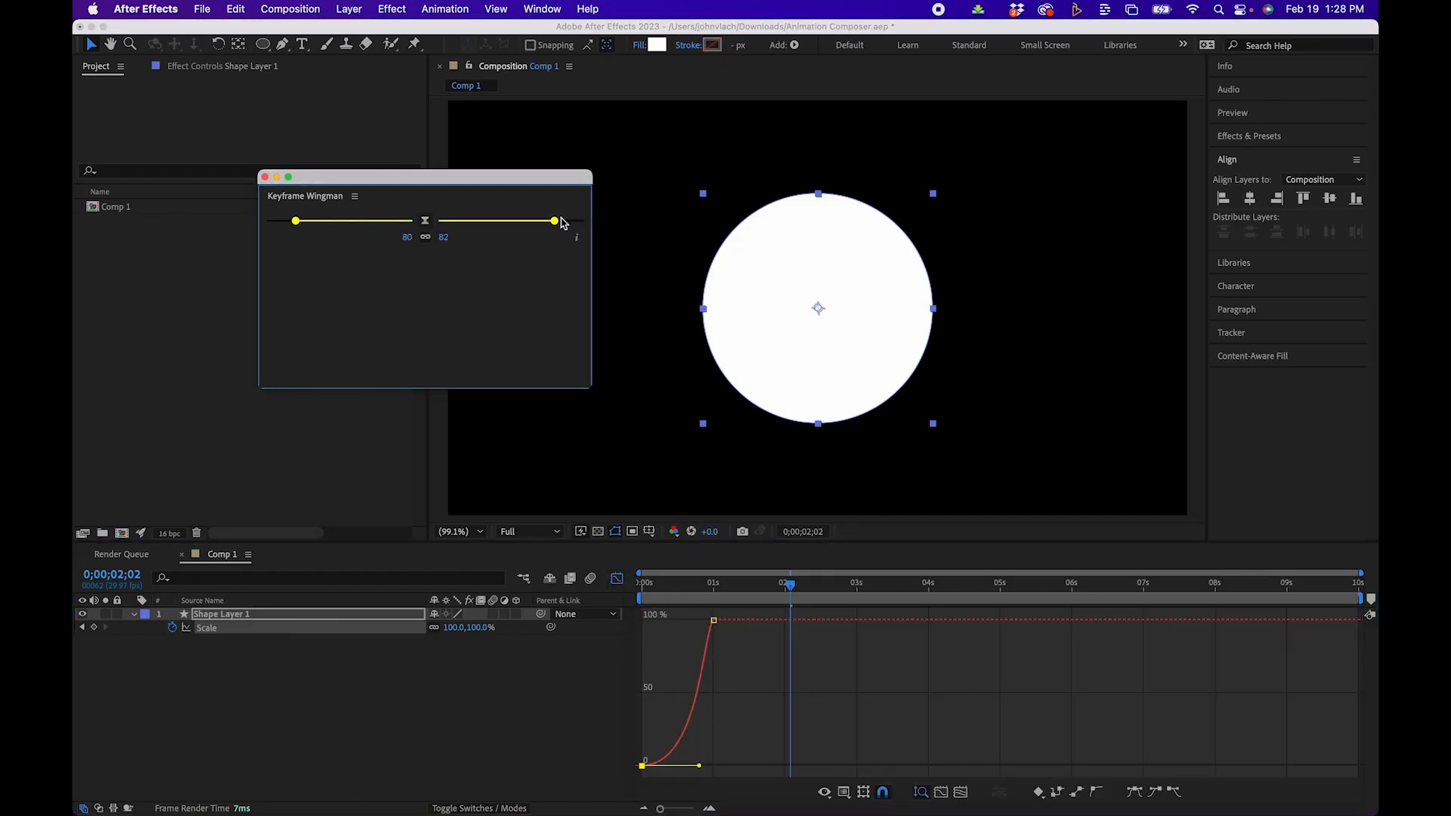
drag(555, 220, 471, 221)
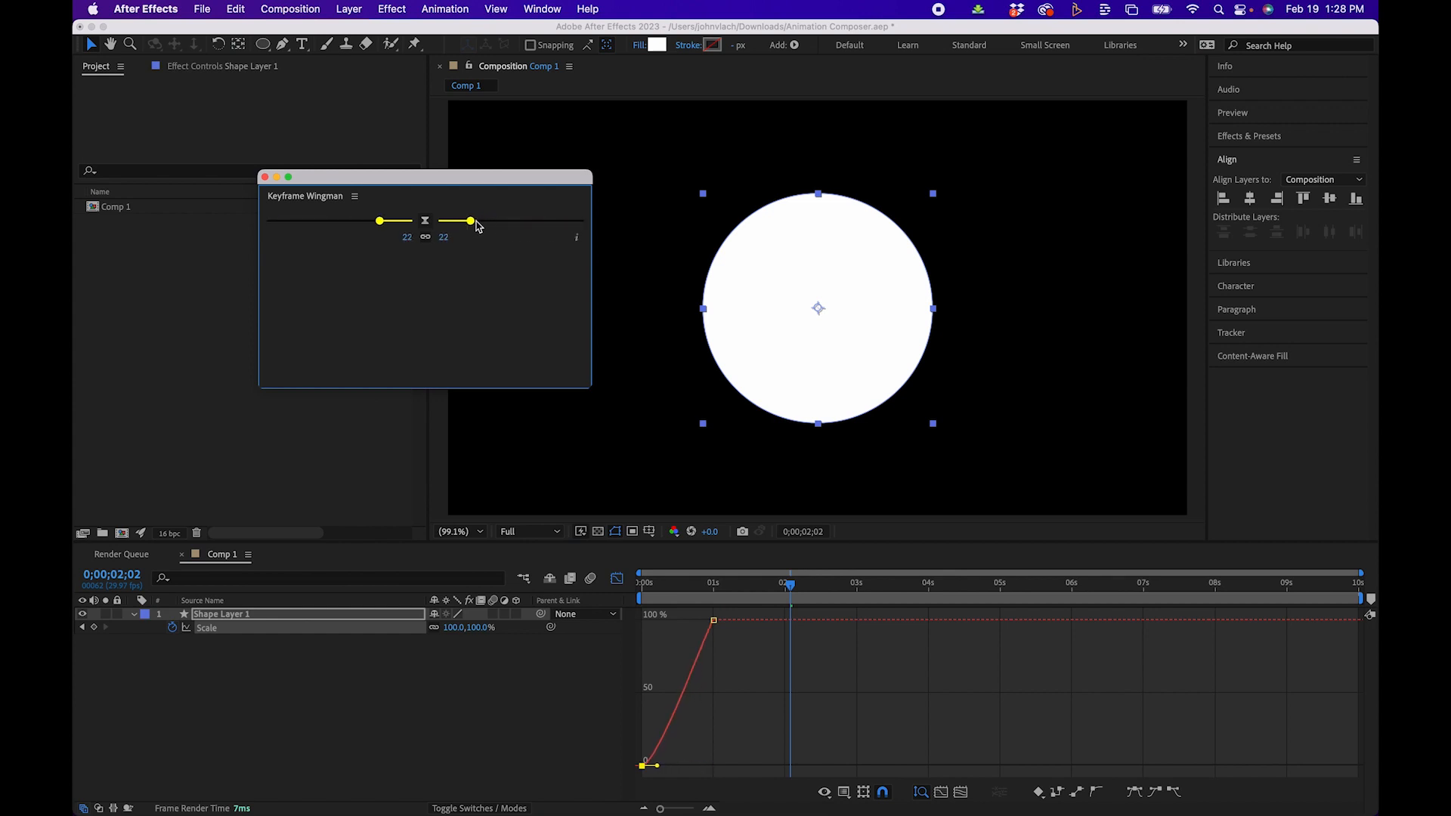
drag(472, 221, 554, 223)
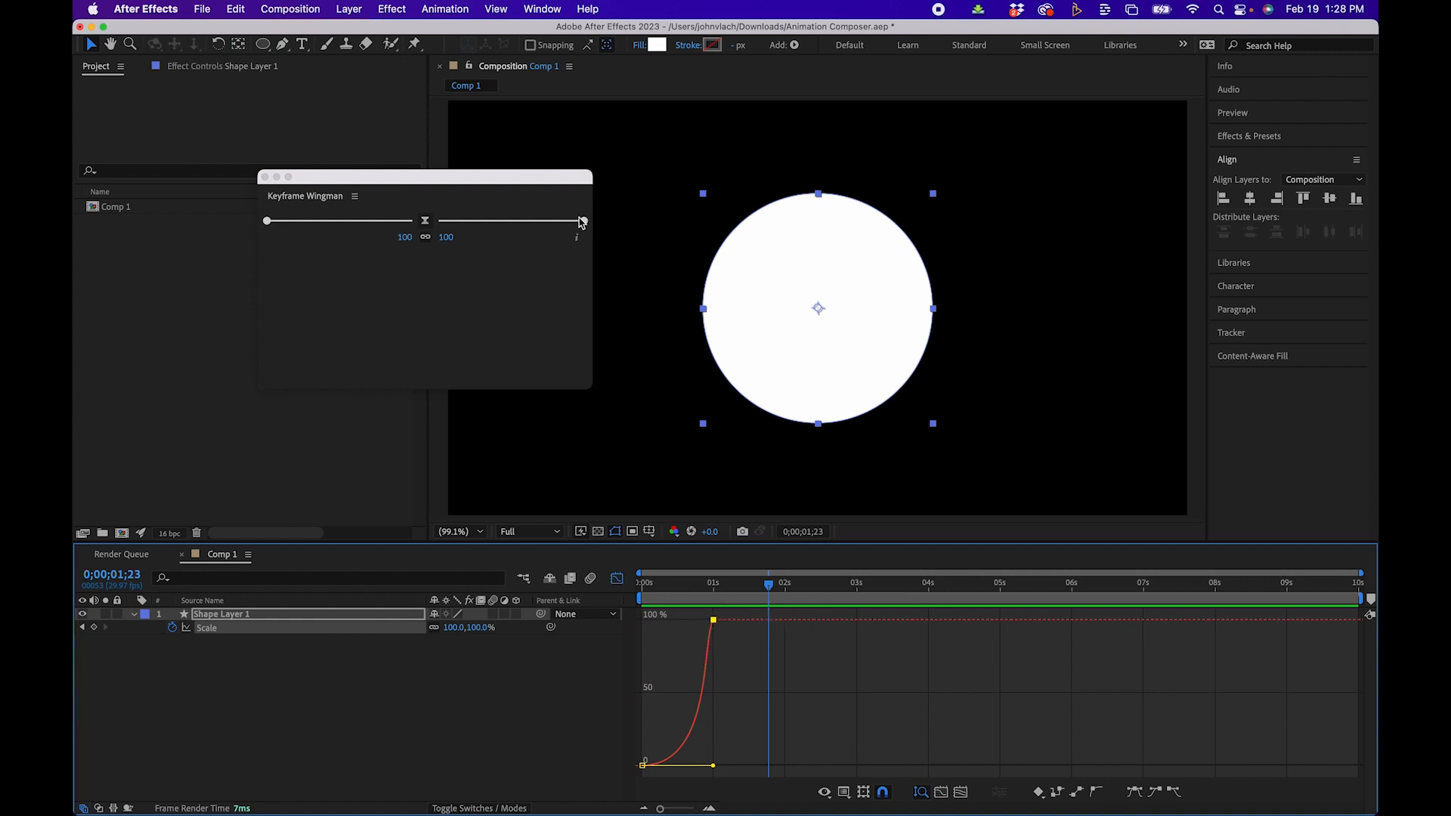
drag(579, 221, 496, 220)
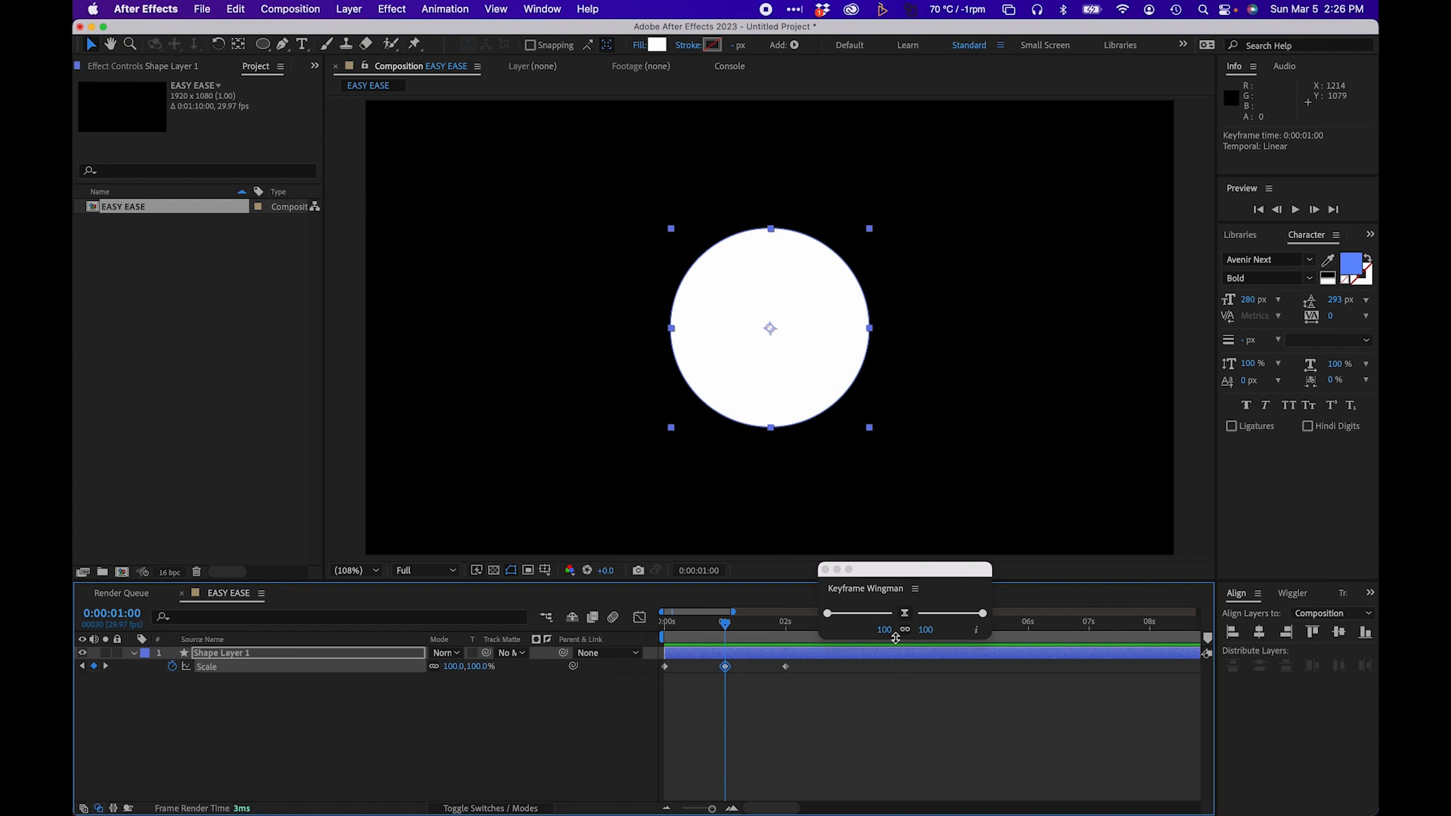
Step: Adjust the peak keyframe's outgoing influence through 55, 32, 58 to settle at 80 with 74 incoming
click(638, 619)
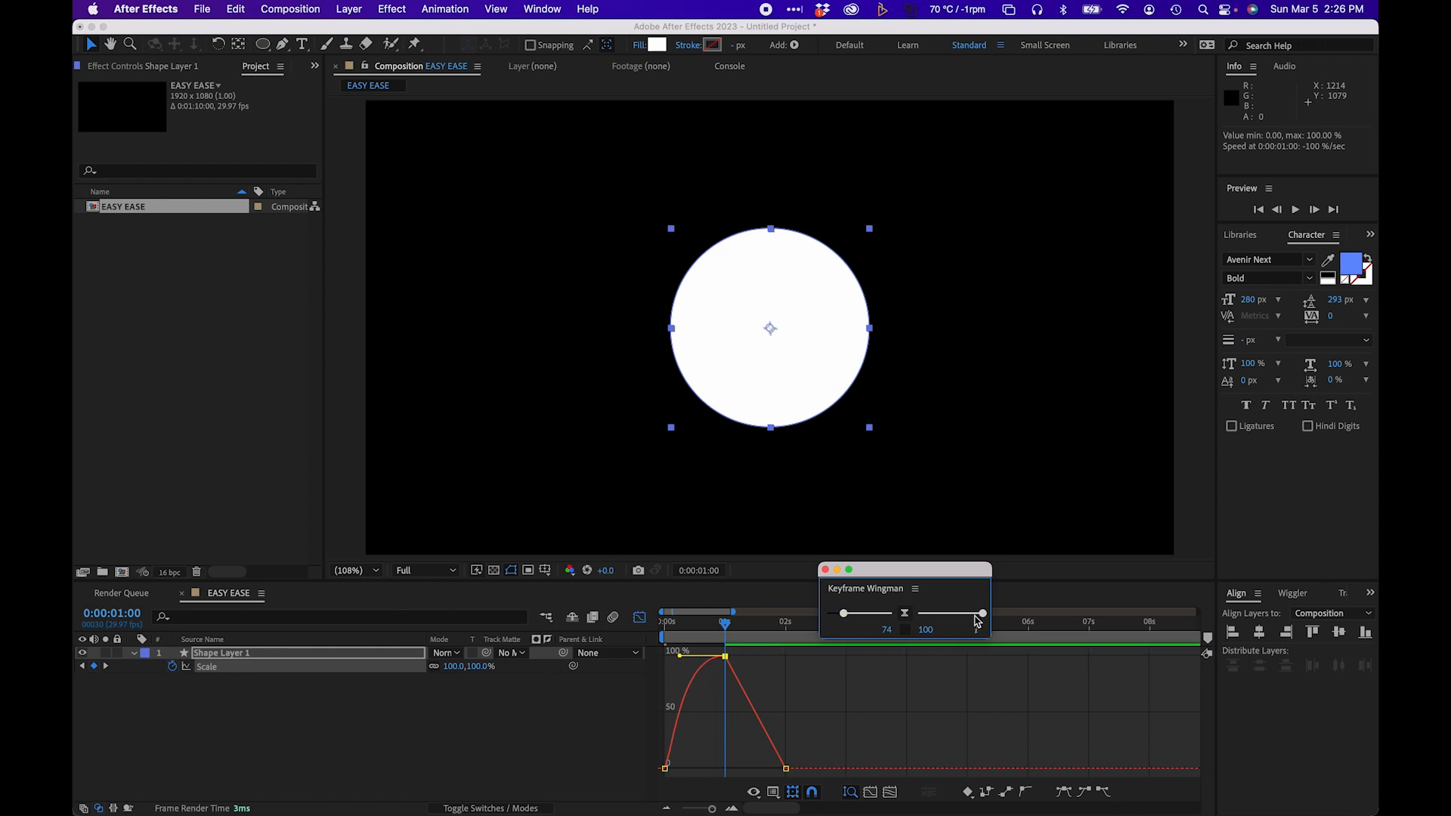
drag(981, 614, 954, 614)
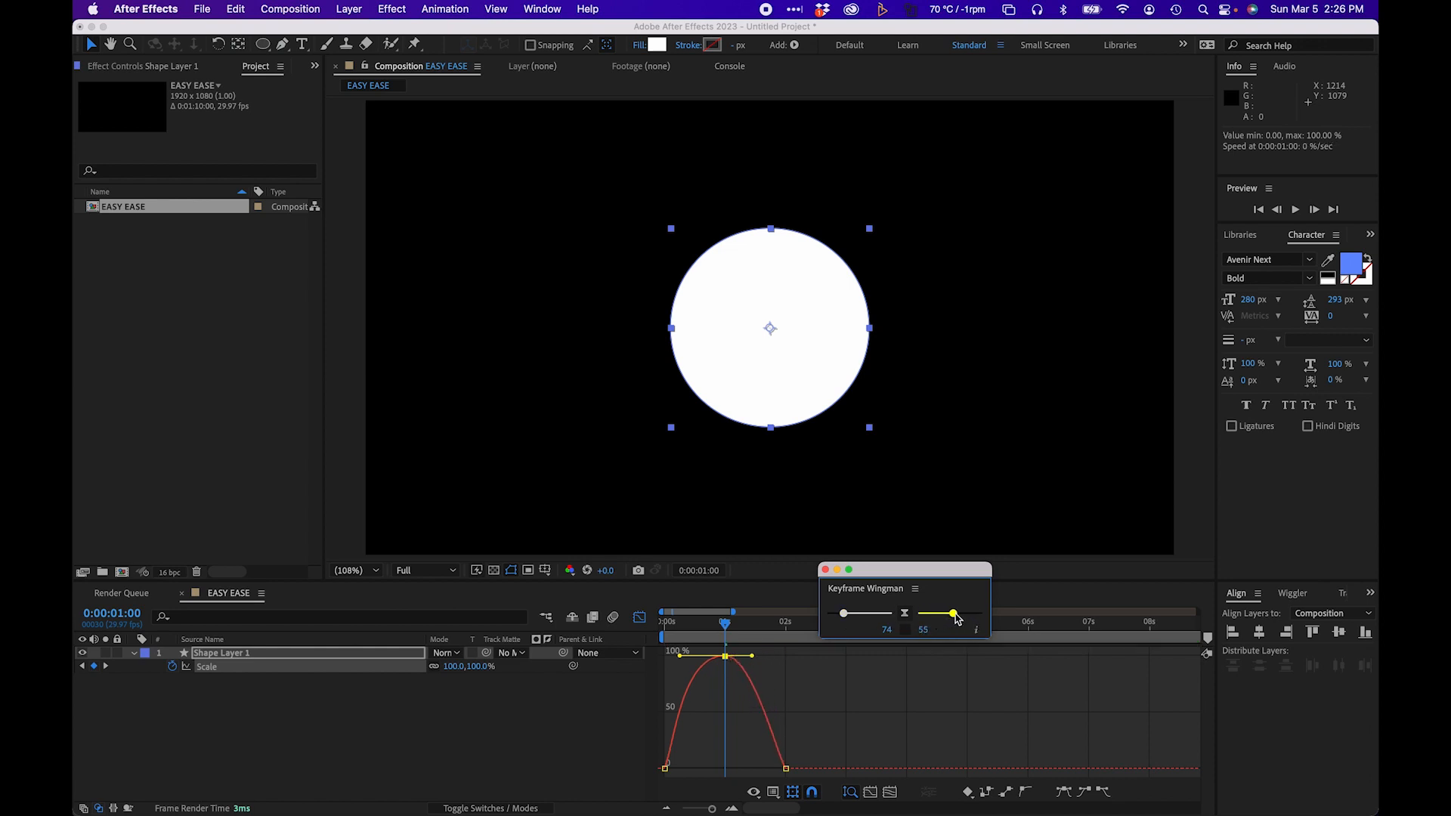
drag(954, 613, 937, 614)
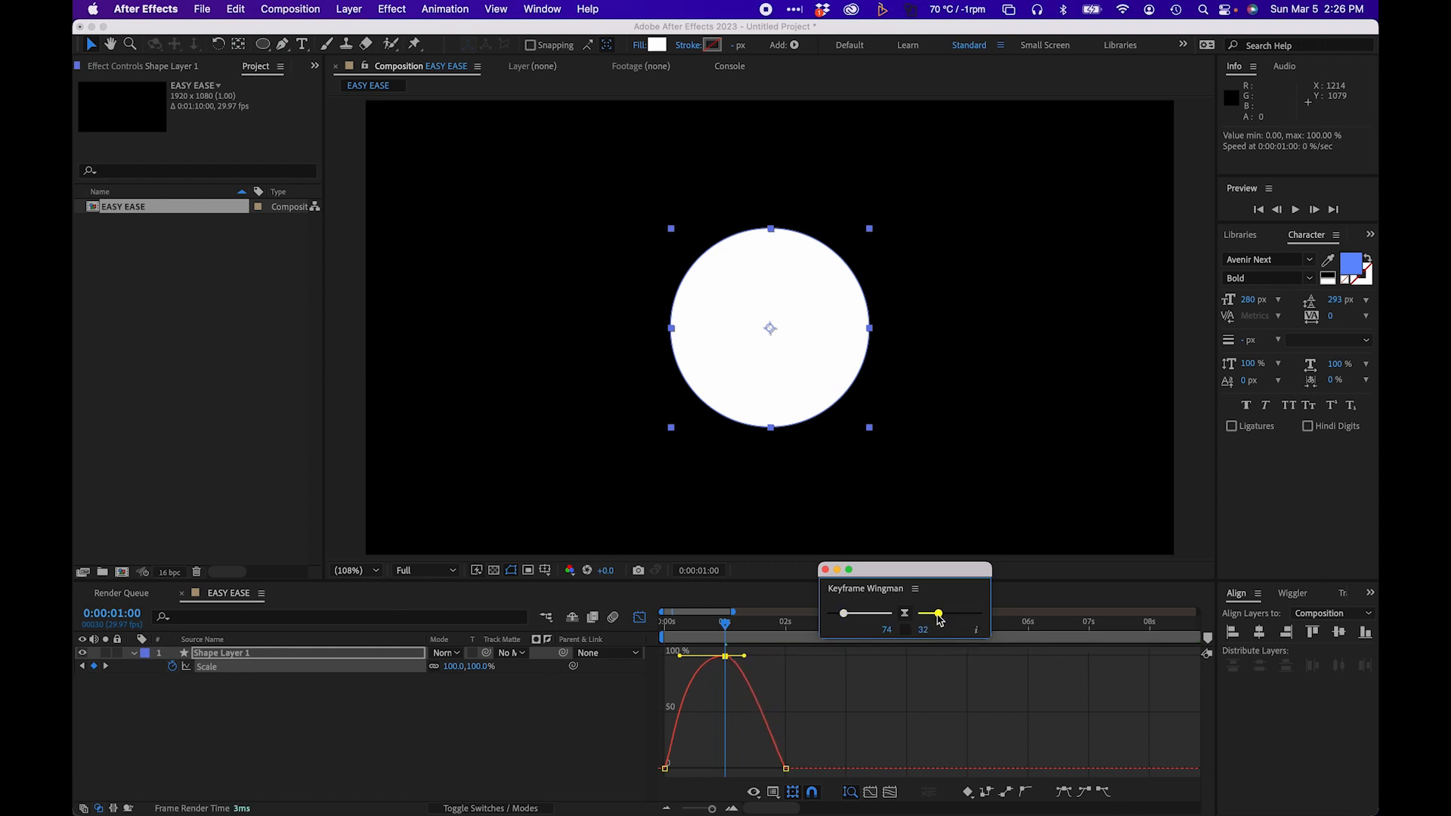
drag(935, 614, 955, 614)
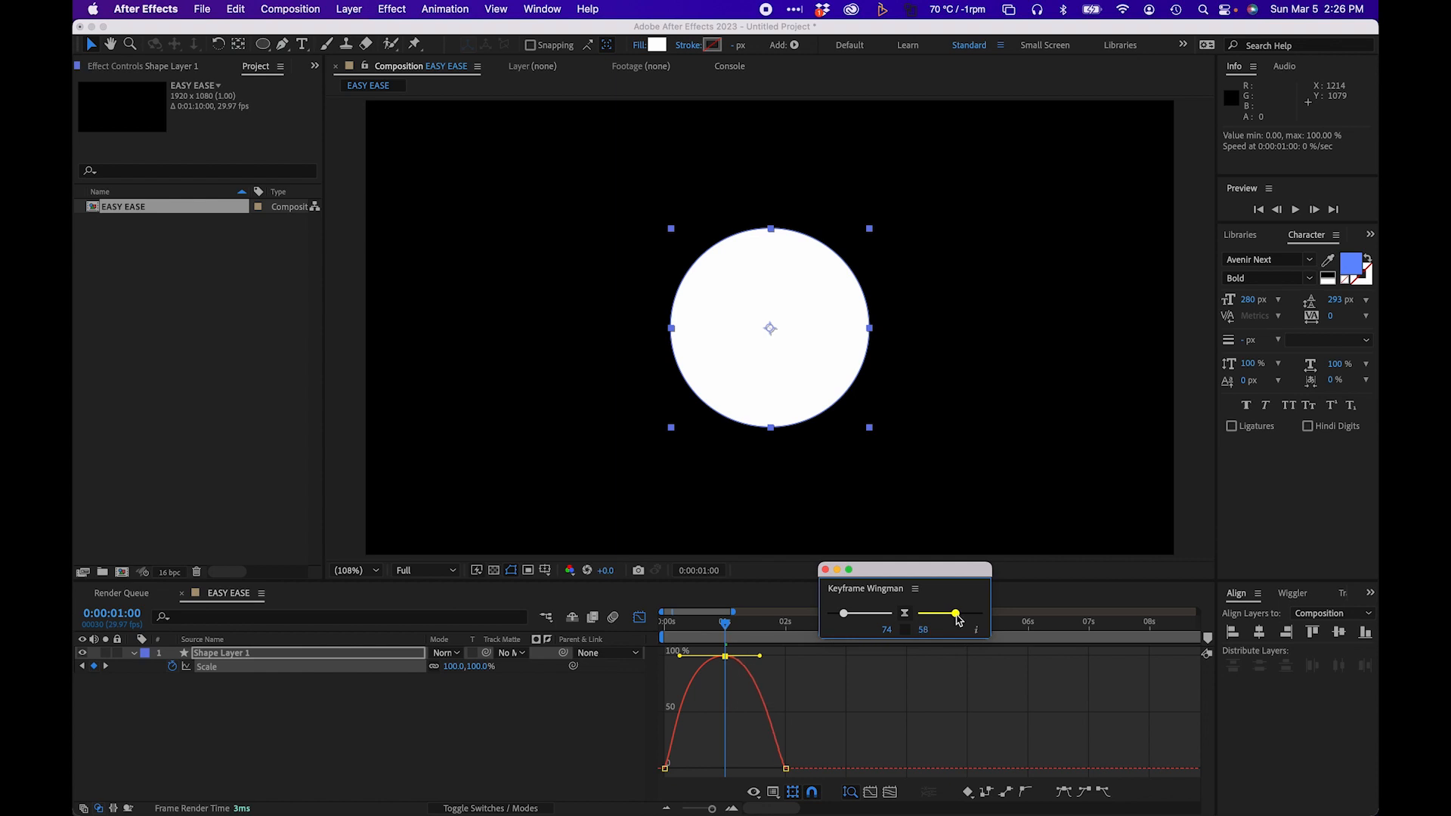
drag(955, 613, 970, 613)
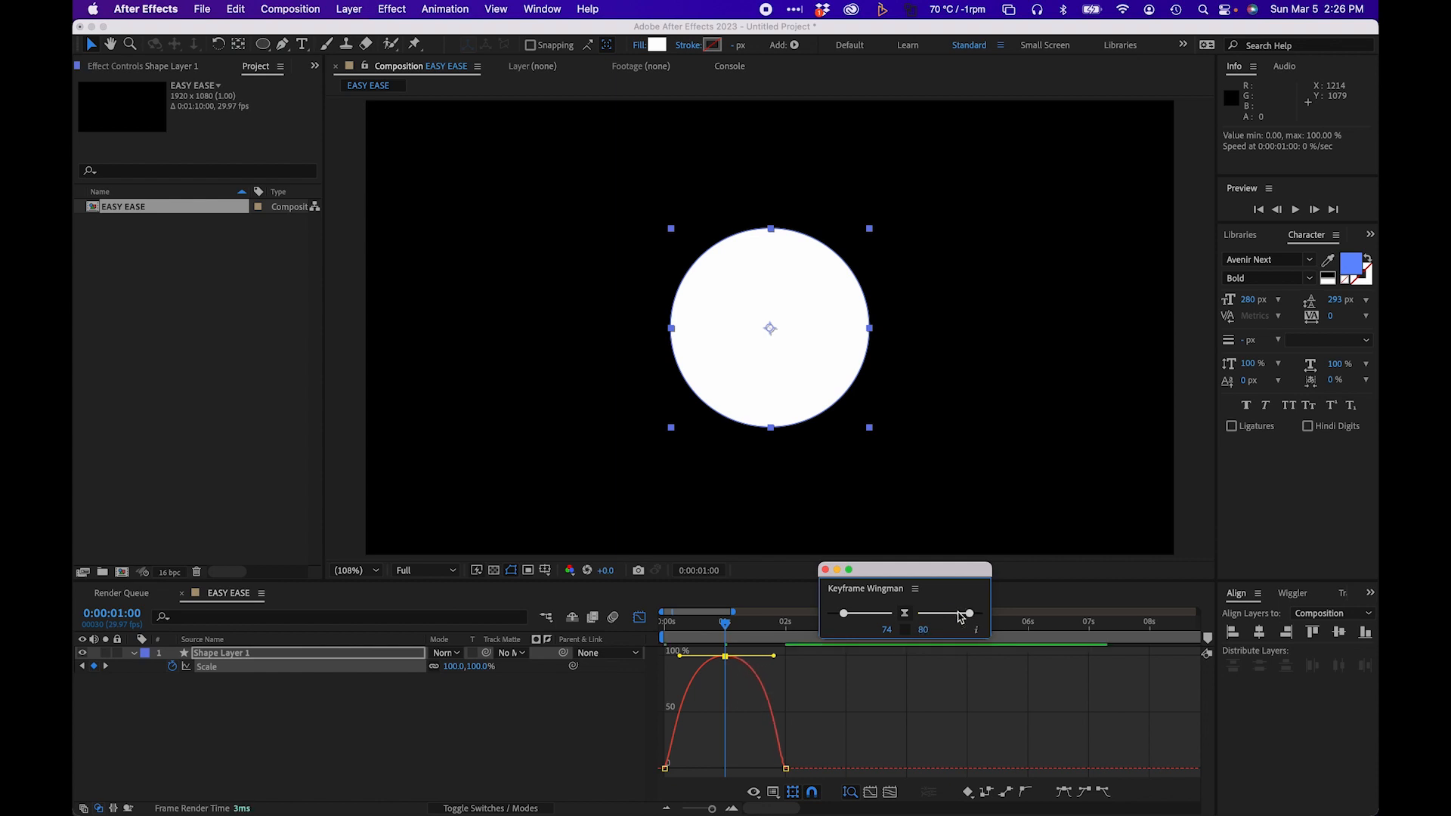